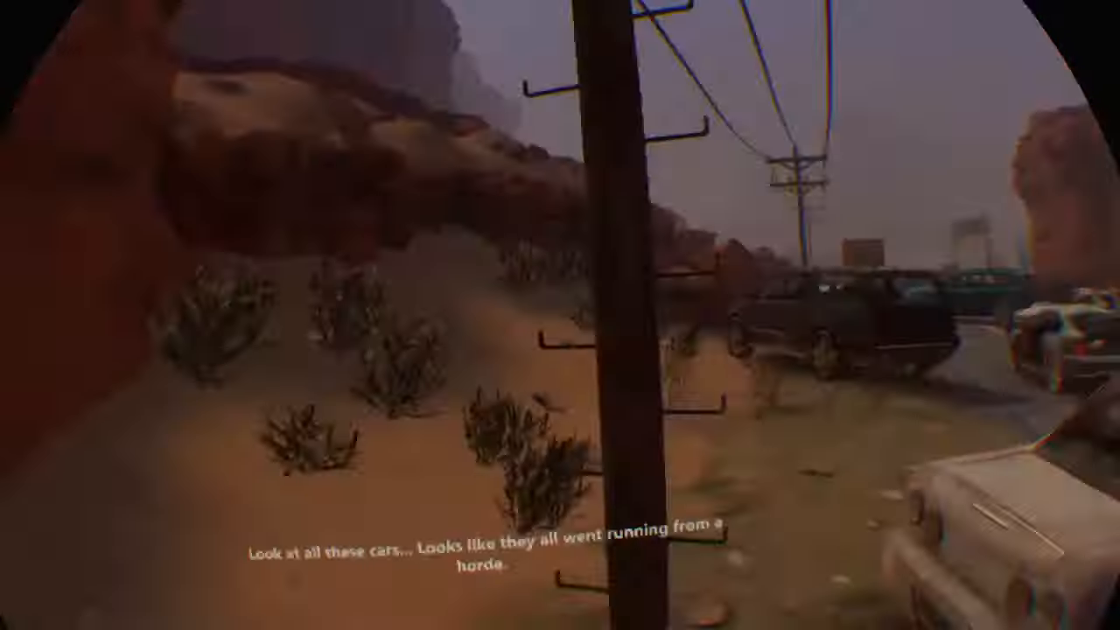
pyautogui.moveTo(560, 315)
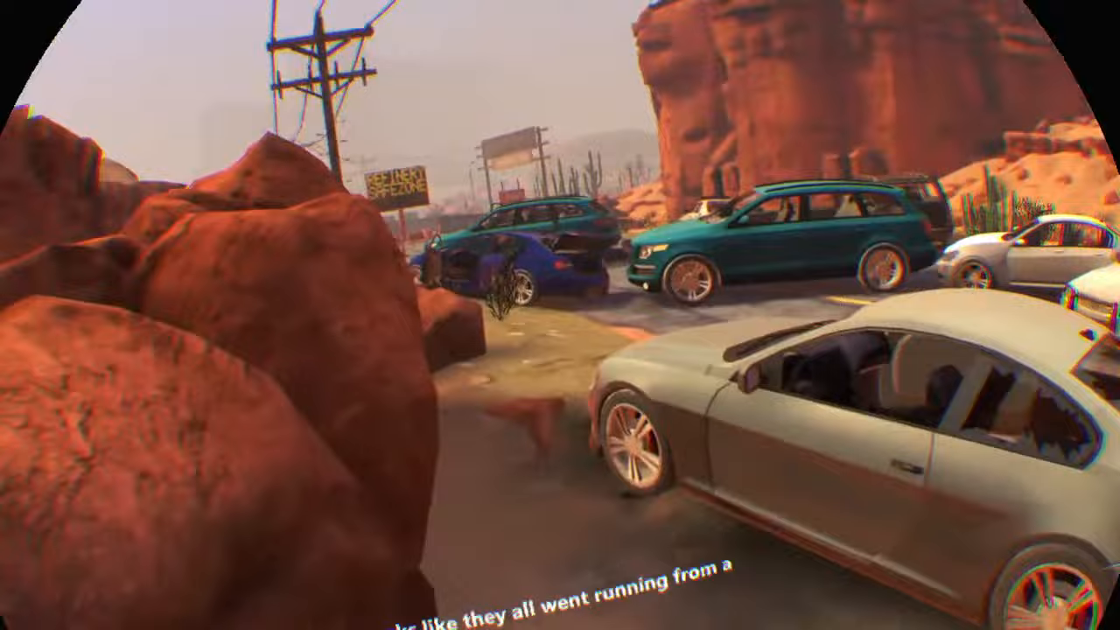